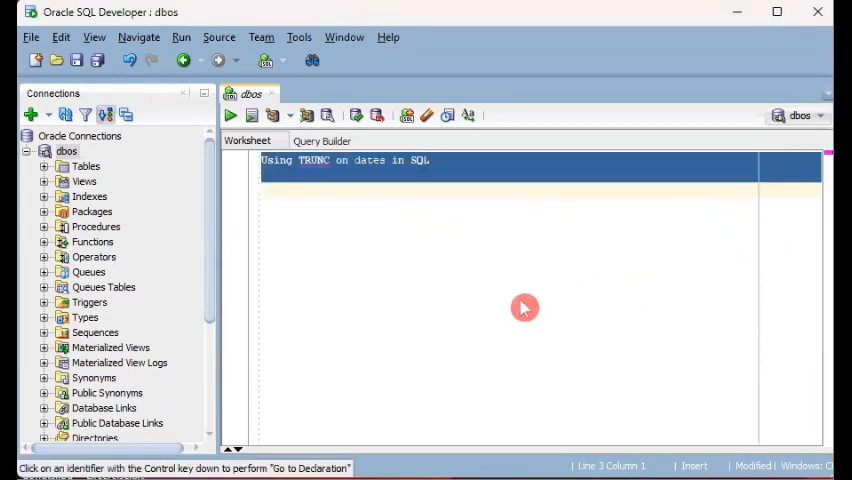
# Run SELECT SYSDATE FROM dual; returning 22-MAY-24.
pyautogui.write('SELECT SYSDATE FROM dual;')
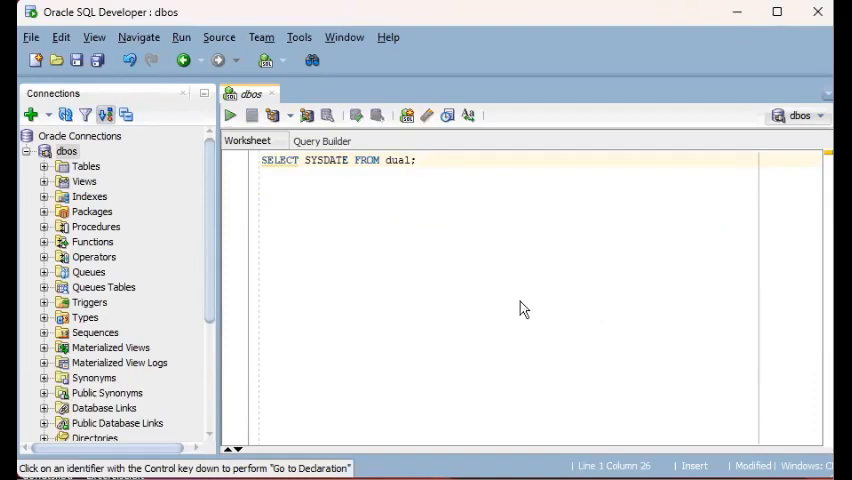
pyautogui.click(228, 114)
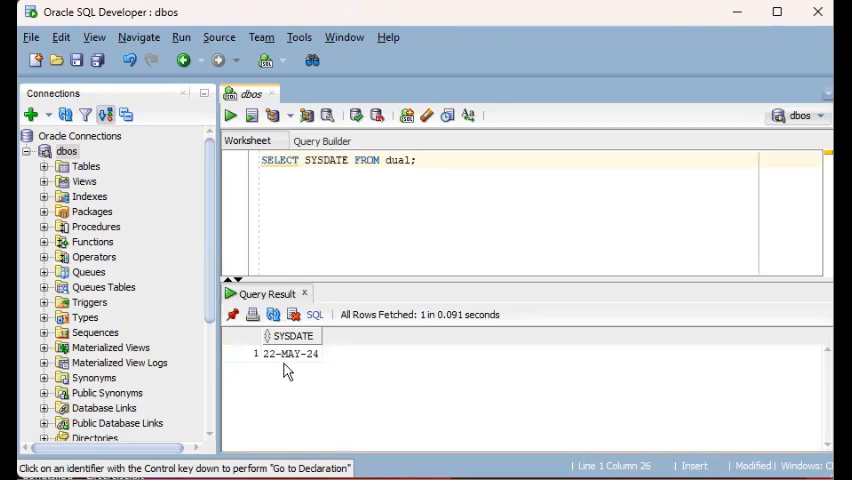
pyautogui.moveTo(320, 378)
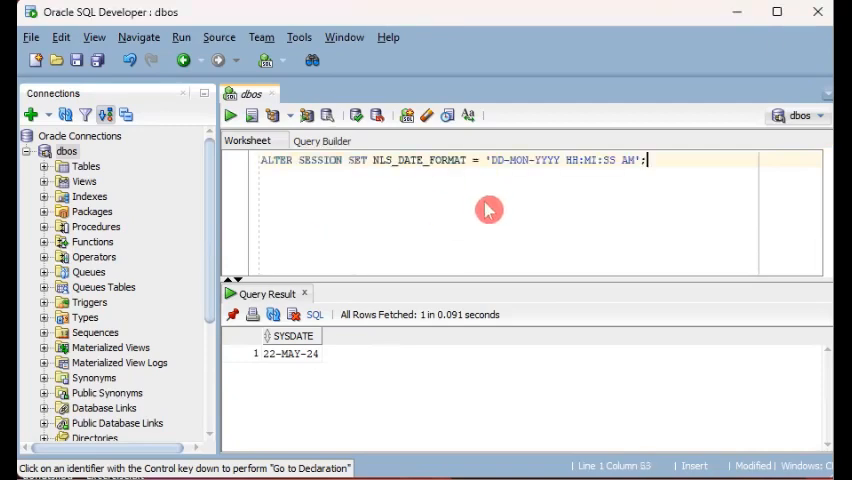
pyautogui.moveTo(384, 190)
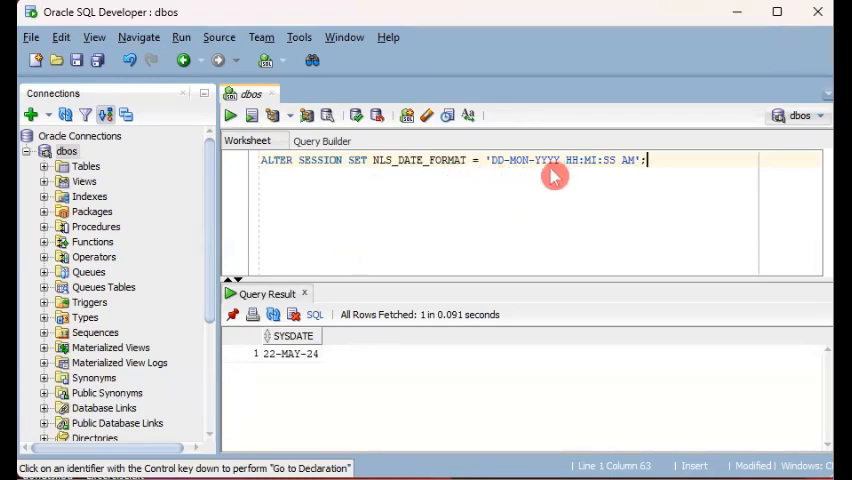
pyautogui.moveTo(620, 180)
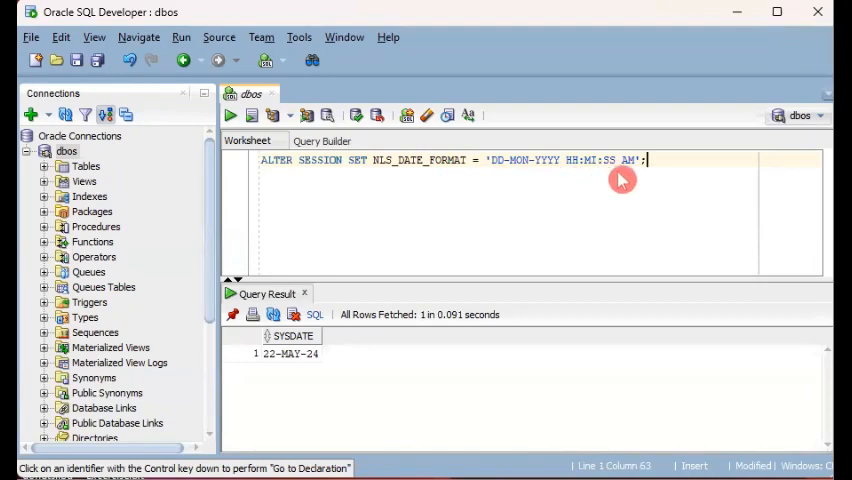
pyautogui.moveTo(688, 176)
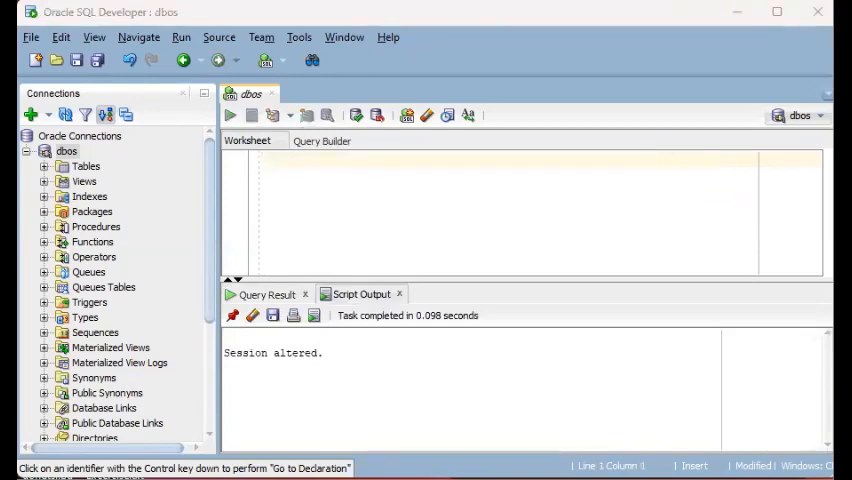
# Re-enter SELECT SYSDATE FROM dual; to check the new date-time session format.
pyautogui.write('SELECT SYSDATE FROM dual;')
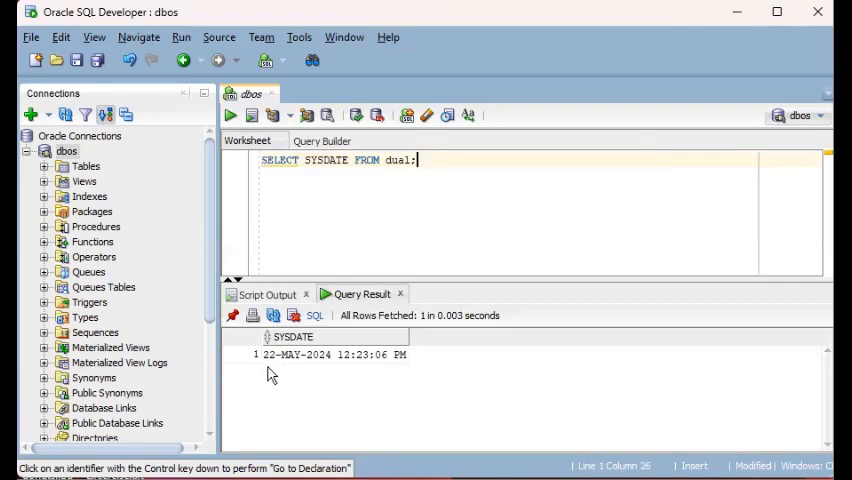
pyautogui.moveTo(324, 364)
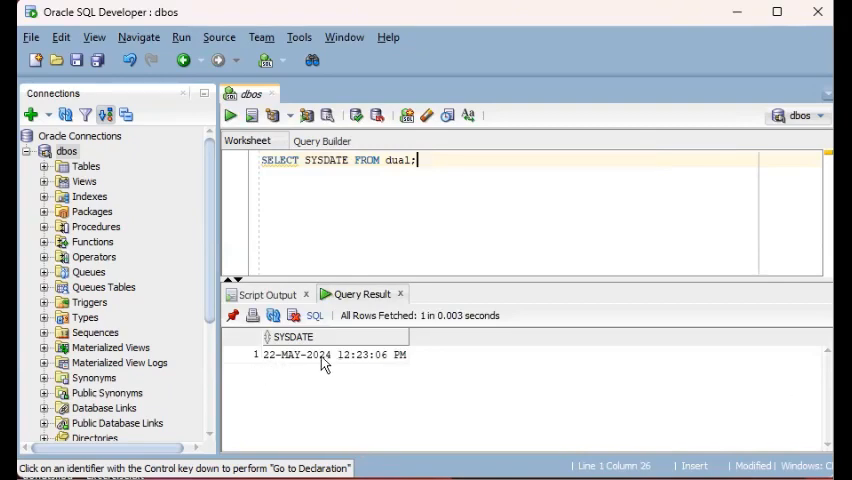
pyautogui.moveTo(348, 382)
pyautogui.write('-- 1) TRUNC the time value.')
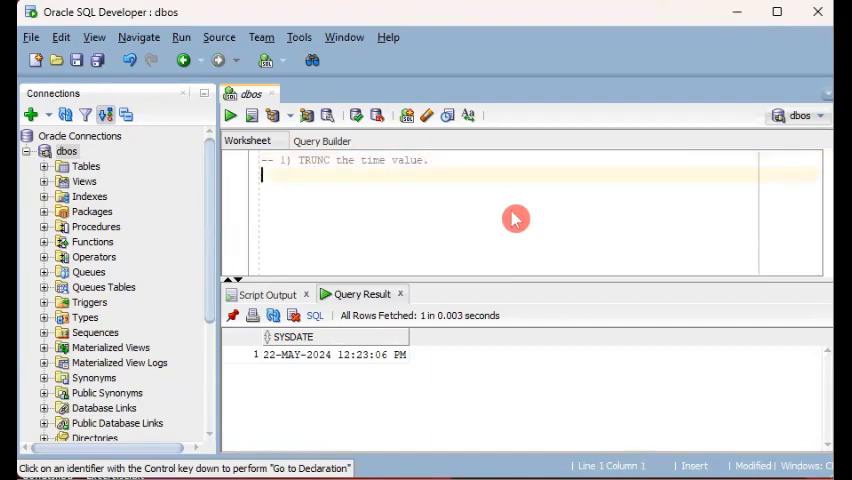
pyautogui.moveTo(552, 266)
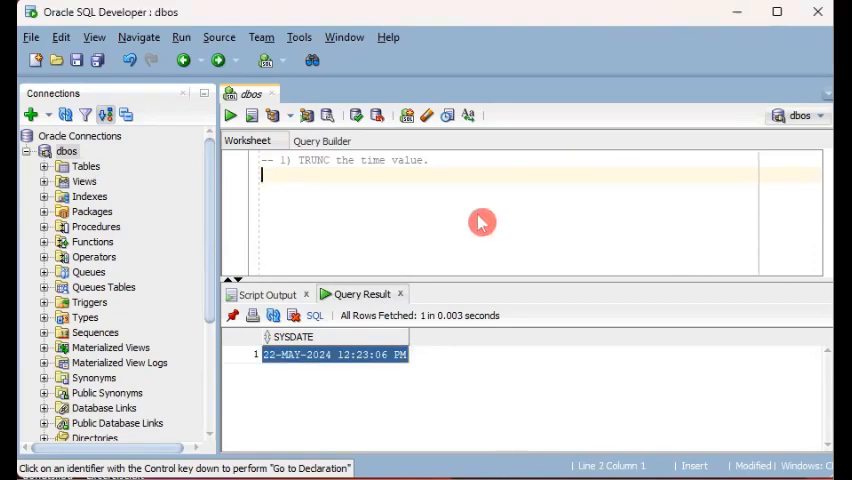
# Run SELECT TRUNC(SYSDATE) FROM dual; returning 22-MAY-2024 12:00:00 AM.
pyautogui.write('SELECT TRUNC(SYSDATE) FROM dual;')
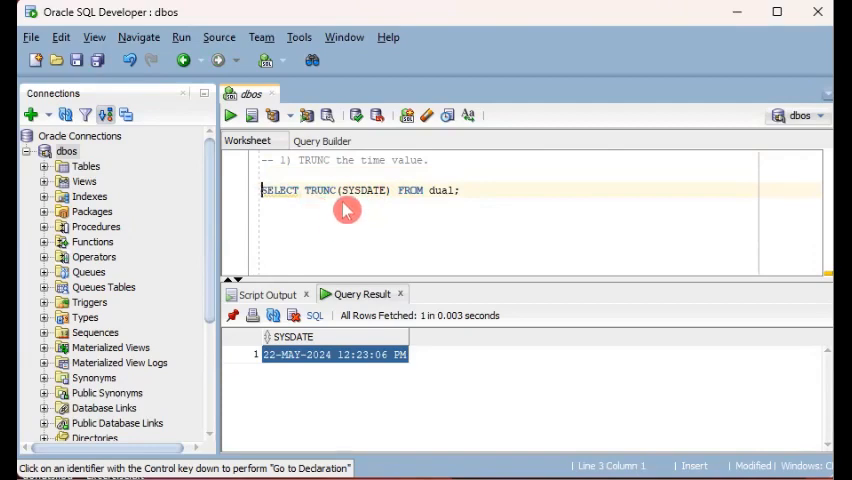
pyautogui.moveTo(376, 212)
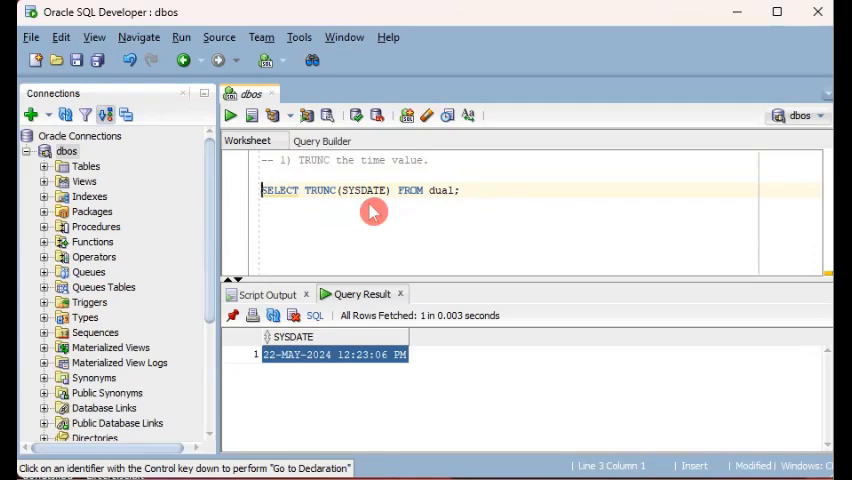
pyautogui.moveTo(414, 216)
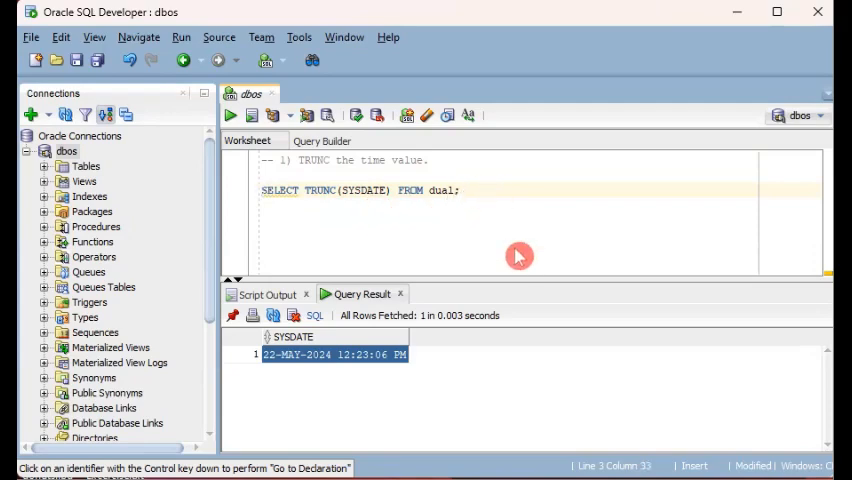
pyautogui.click(230, 116)
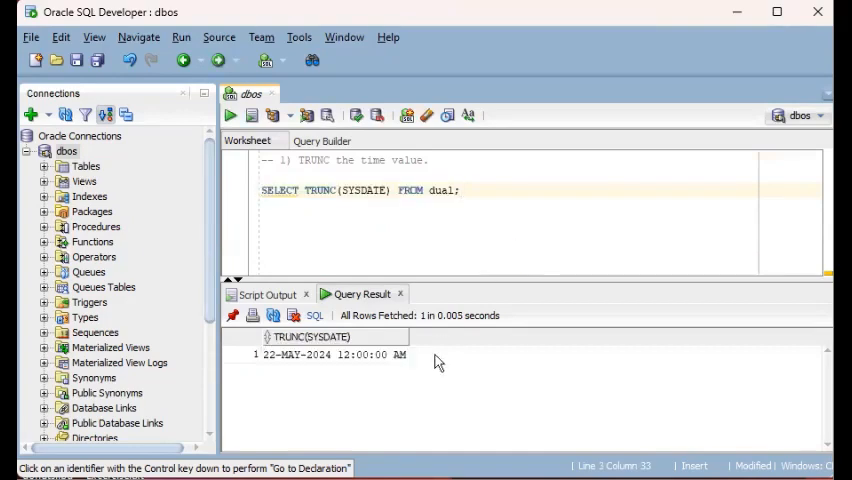
pyautogui.moveTo(340, 378)
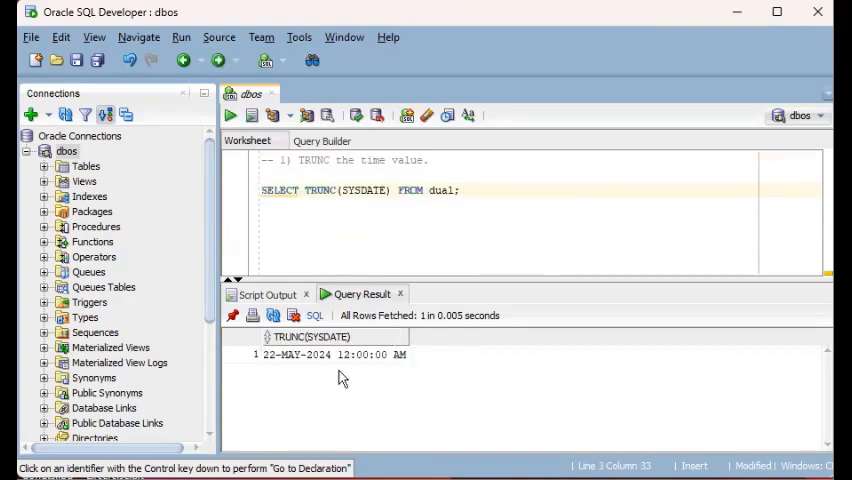
pyautogui.moveTo(350, 368)
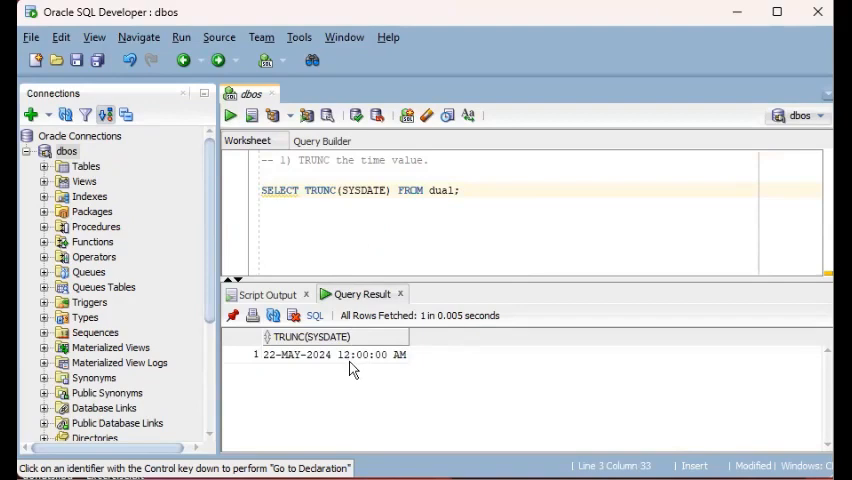
pyautogui.moveTo(372, 376)
pyautogui.write("ALTER SESSION SET NLS_DATE_FORMAT = 'DD-MON-YYYY';")
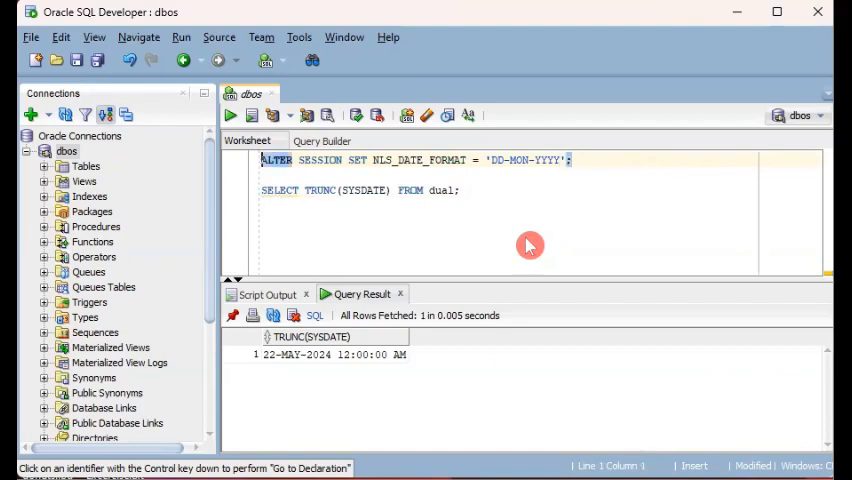
# Run ALTER SESSION SET NLS_DATE_FORMAT = 'DD-MON-YYYY'; so dates show without time.
pyautogui.click(252, 114)
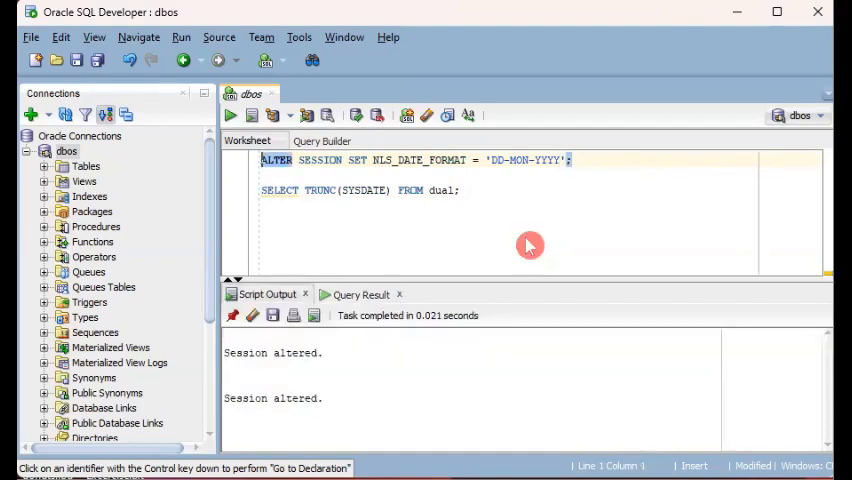
pyautogui.click(250, 116)
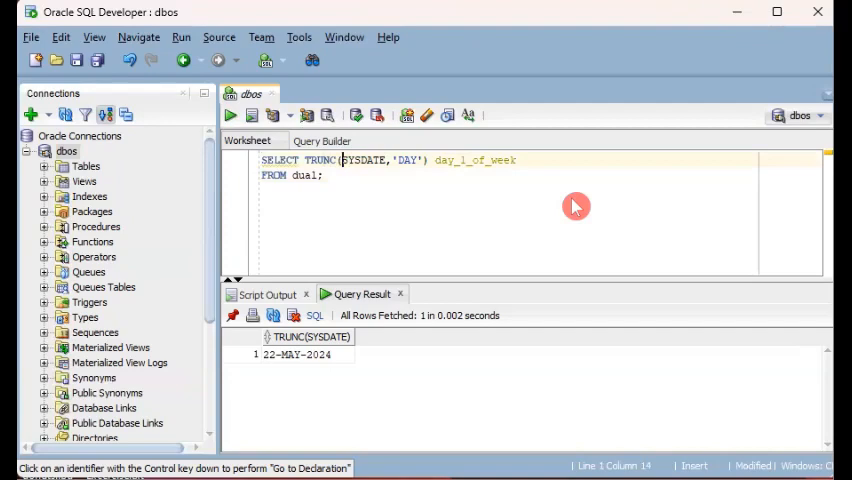
# Run SELECT TRUNC(SYSDATE,'DAY') day_1_of_week FROM dual; returning 19-MAY-2024.
pyautogui.doubleClick(364, 160)
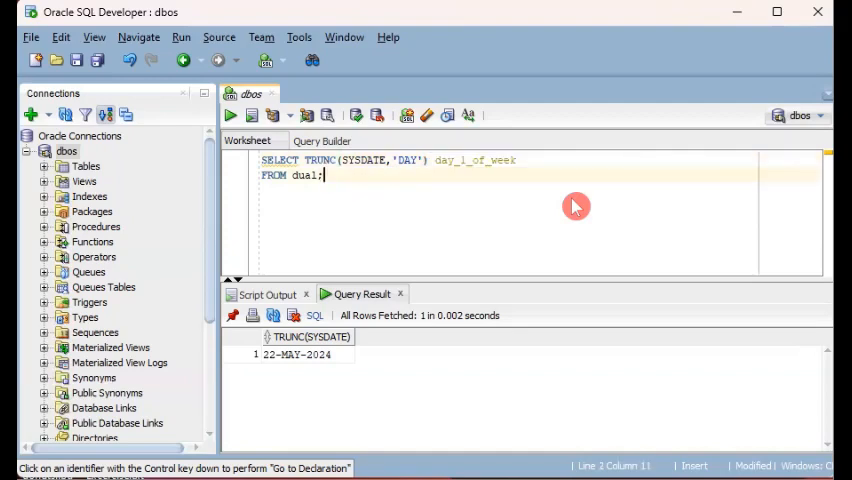
pyautogui.click(230, 114)
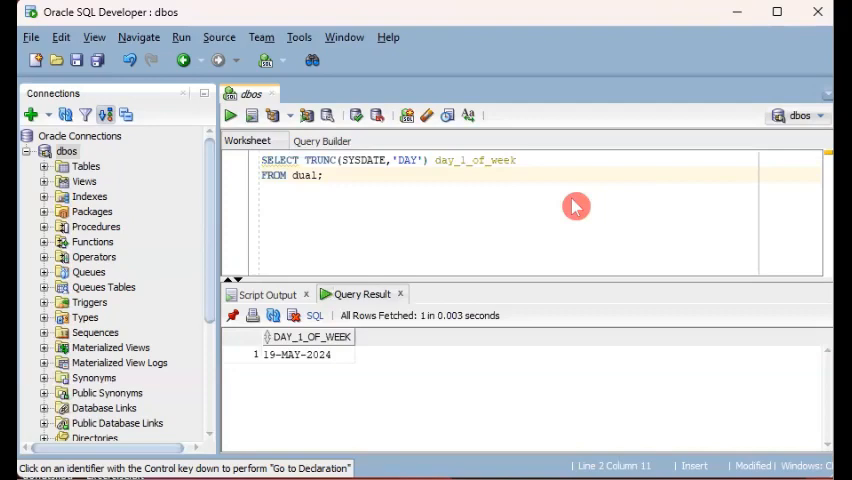
pyautogui.moveTo(340, 380)
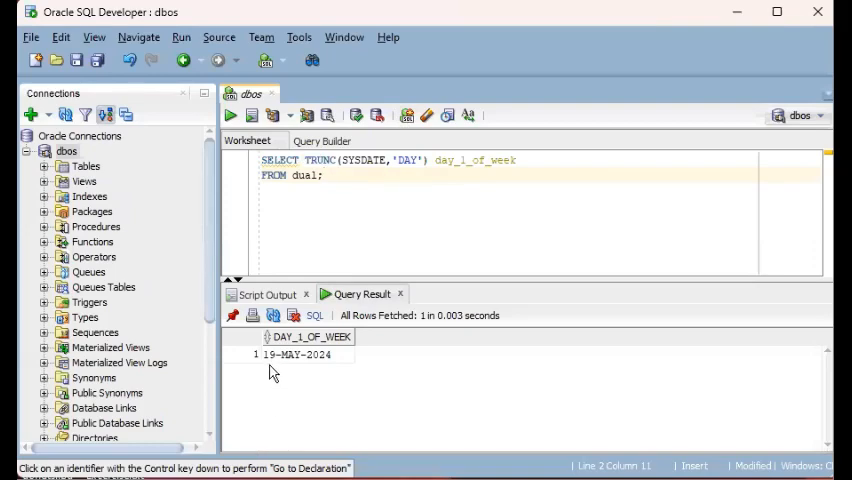
pyautogui.moveTo(320, 388)
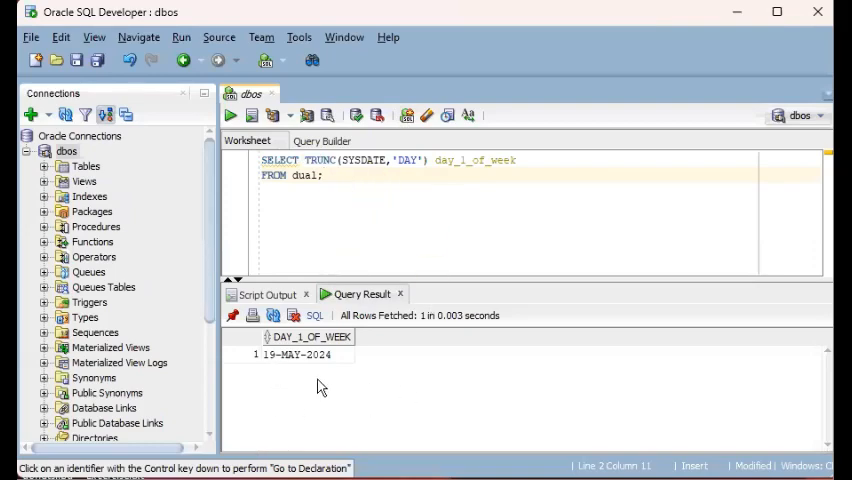
pyautogui.moveTo(408, 180)
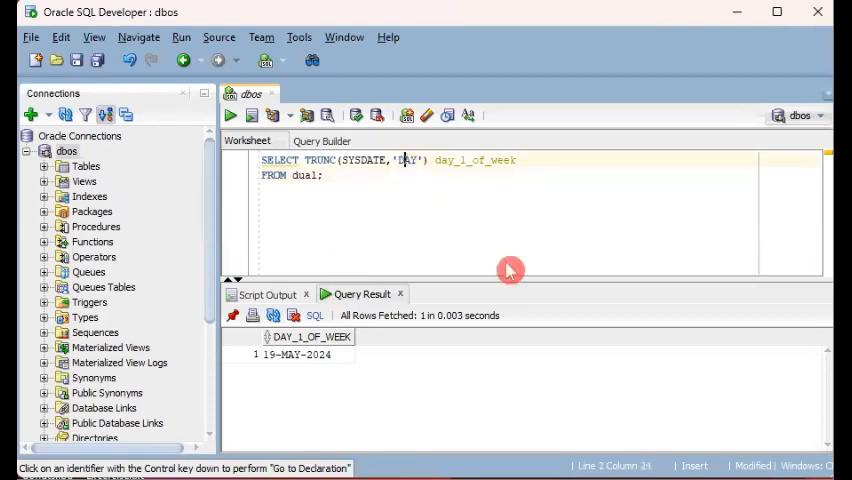
pyautogui.moveTo(532, 294)
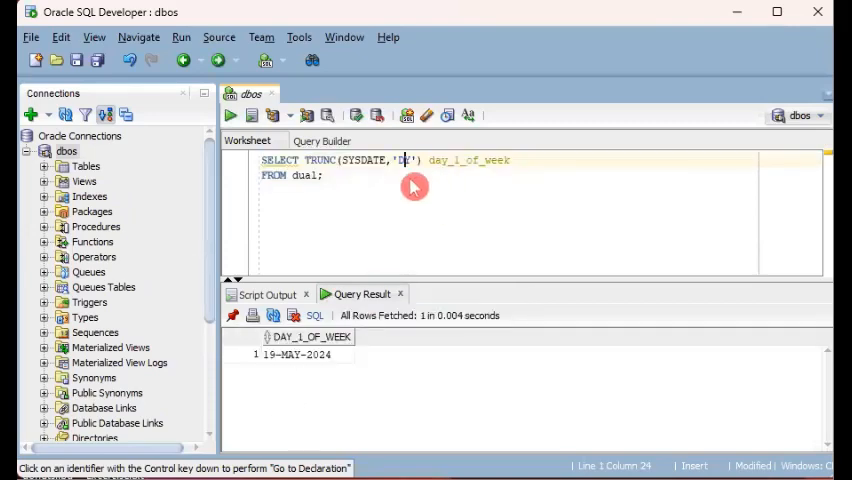
pyautogui.moveTo(590, 268)
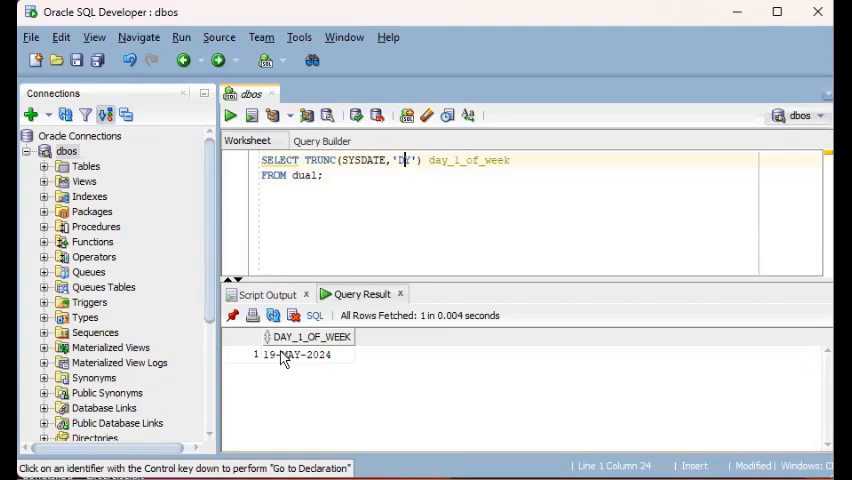
pyautogui.moveTo(332, 192)
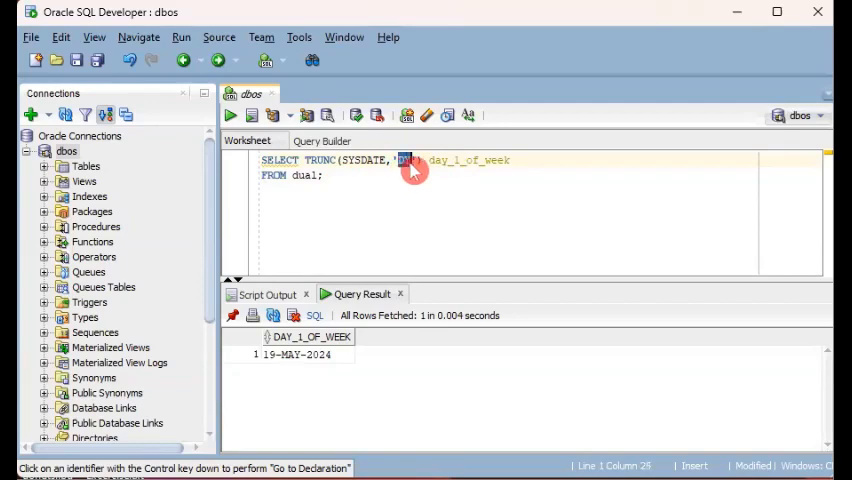
pyautogui.moveTo(456, 212)
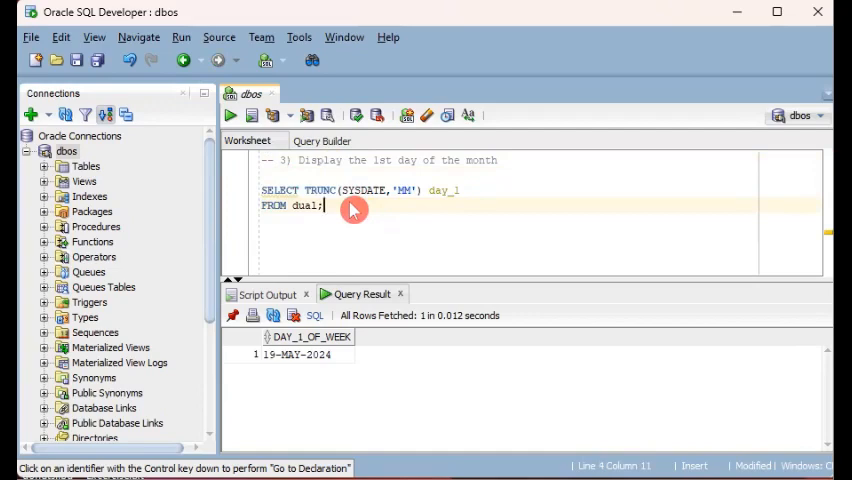
pyautogui.moveTo(316, 204)
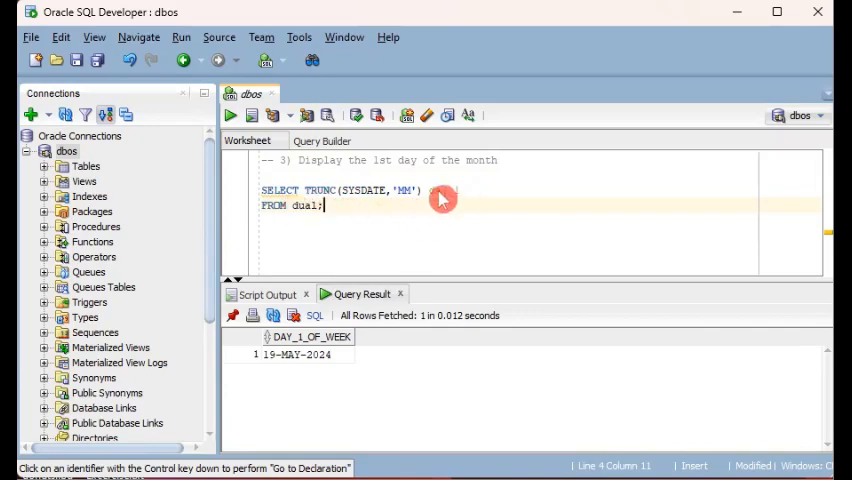
# Run SELECT TRUNC(SYSDATE,'MM') day_1 FROM dual; returning 01-MAY-2024.
pyautogui.write('day_1')
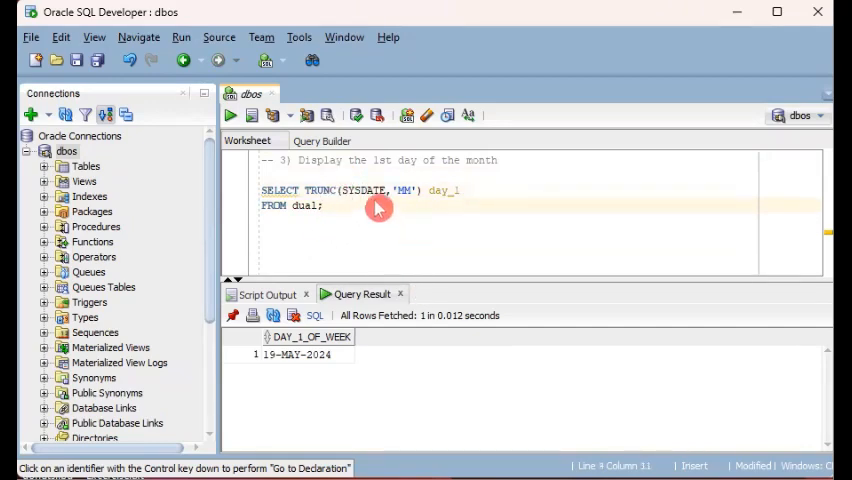
pyautogui.moveTo(348, 250)
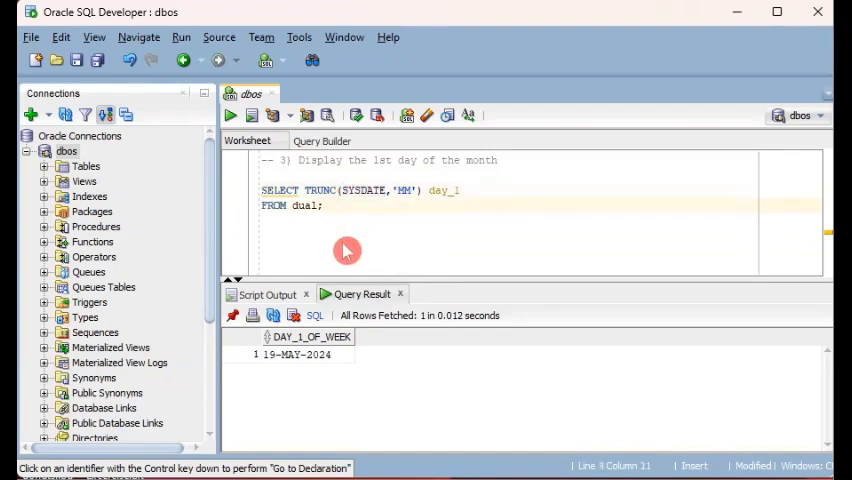
pyautogui.click(230, 114)
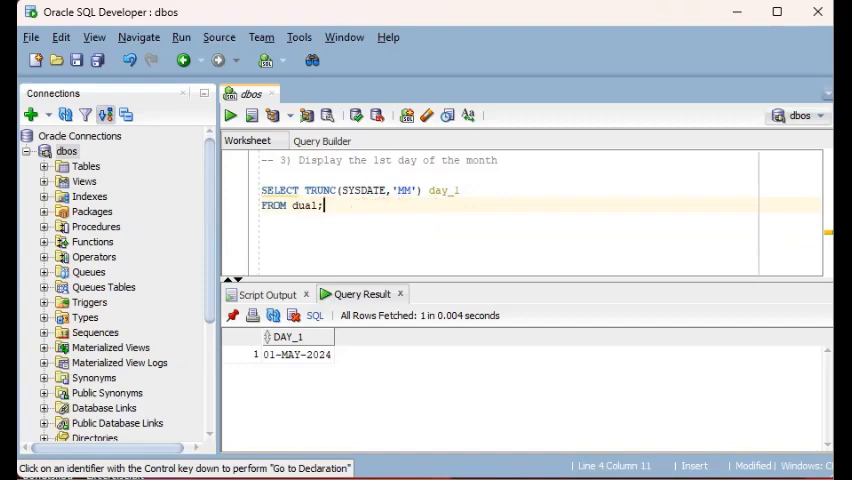
pyautogui.moveTo(458, 232)
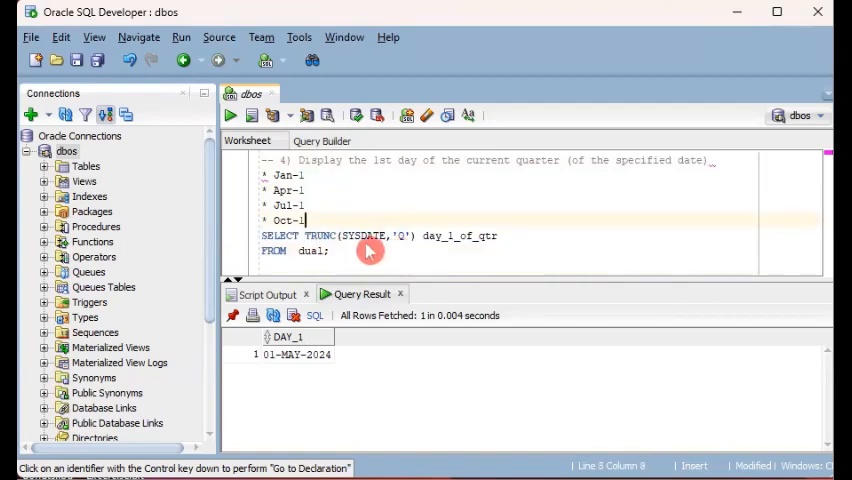
# Remove the quarter note lines and run TRUNC(SYSDATE,'Q') day_1_of_qtr, returning 01-APR-2024.
pyautogui.doubleClick(368, 236)
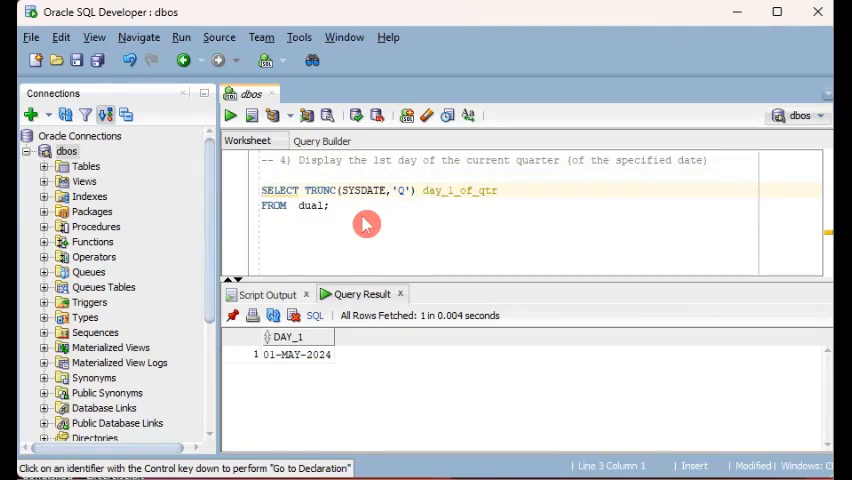
pyautogui.click(230, 114)
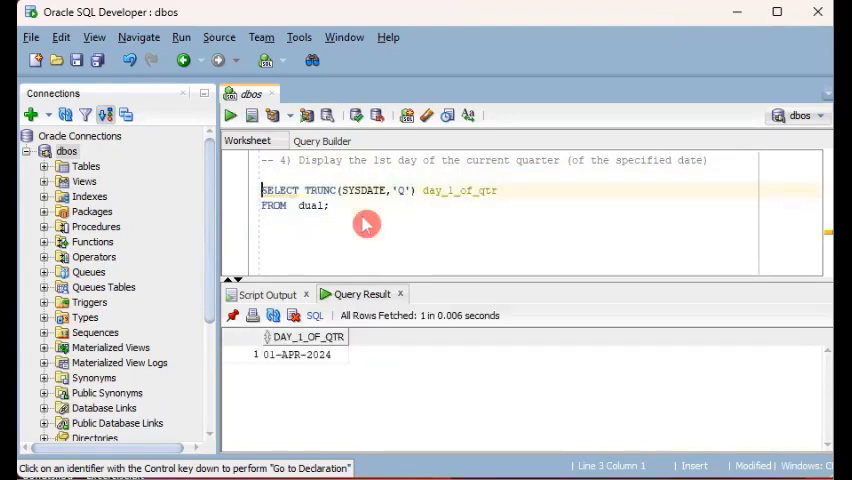
pyautogui.moveTo(316, 390)
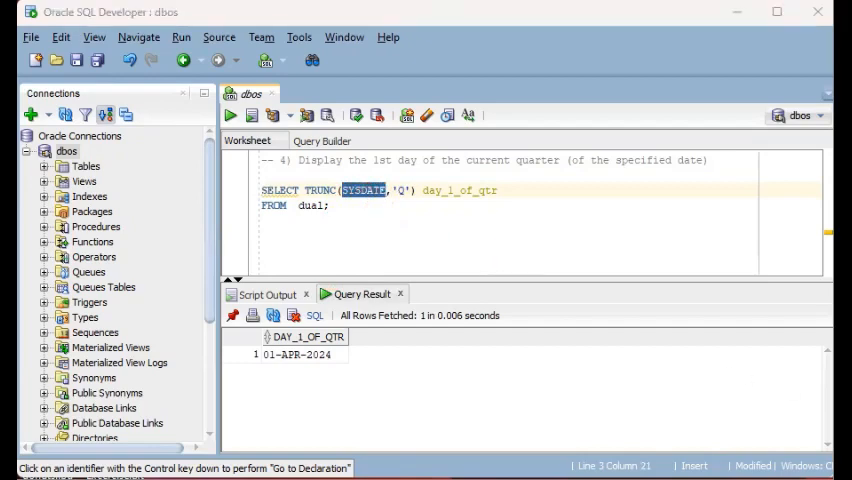
pyautogui.moveTo(528, 442)
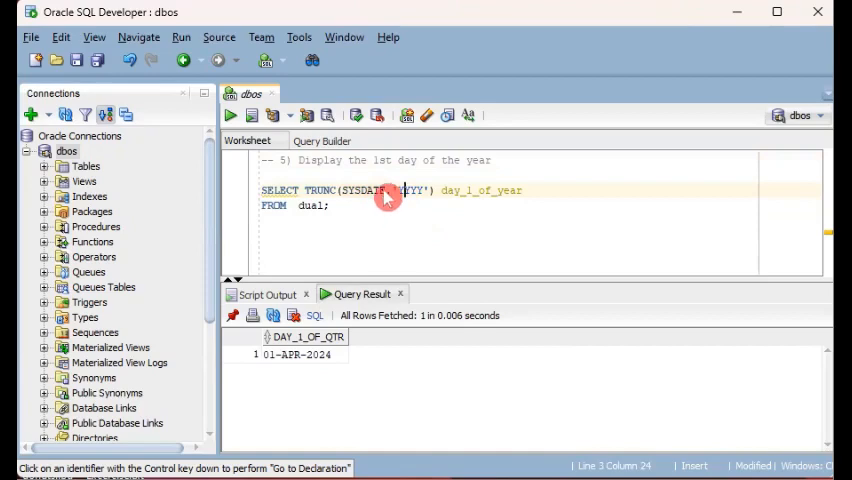
pyautogui.moveTo(414, 228)
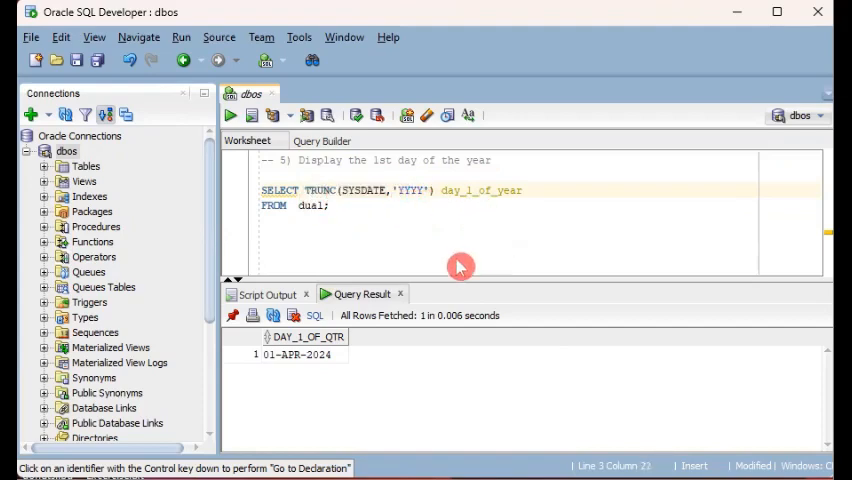
# Run SELECT TRUNC(SYSDATE,'YYYY') day_1_of_year FROM dual; returning 01-JAN-2024.
pyautogui.doubleClick(408, 190)
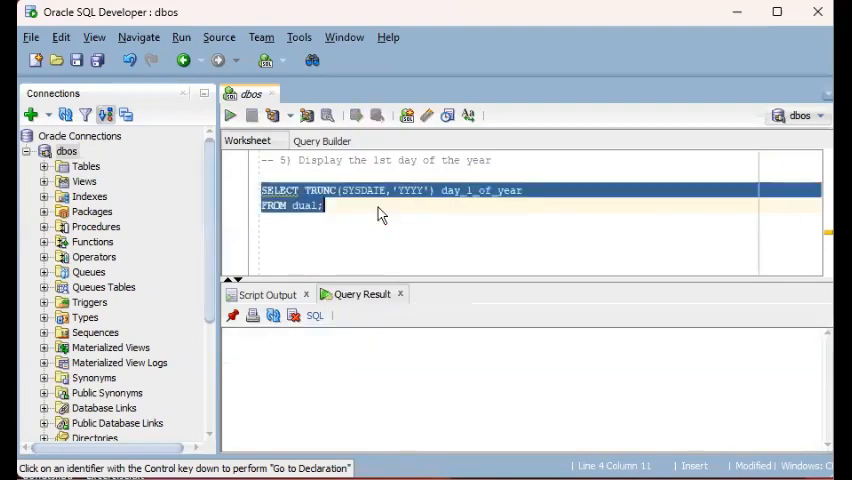
pyautogui.click(228, 116)
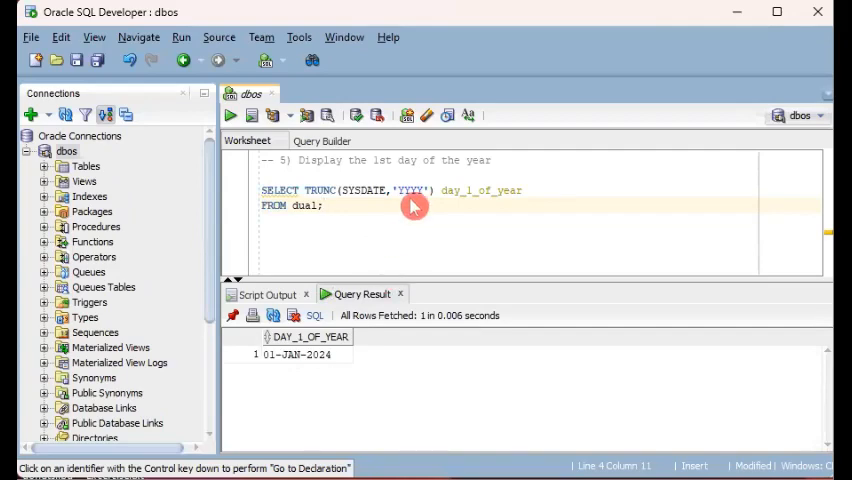
pyautogui.moveTo(382, 208)
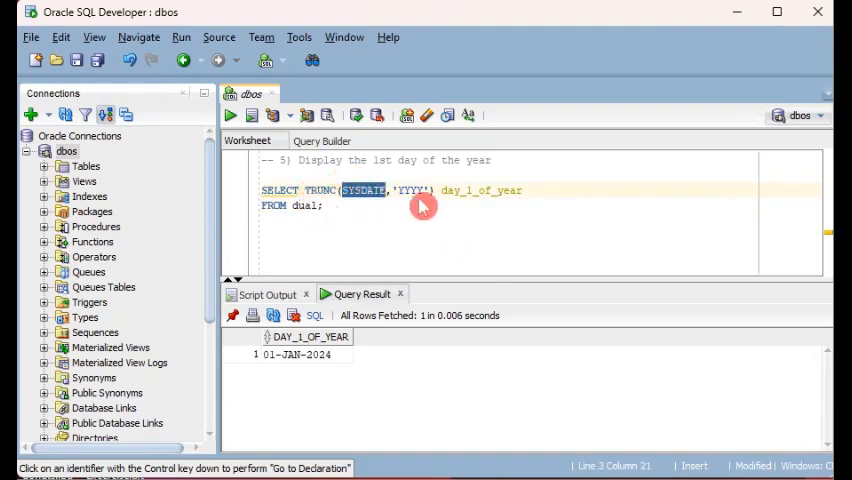
pyautogui.moveTo(428, 234)
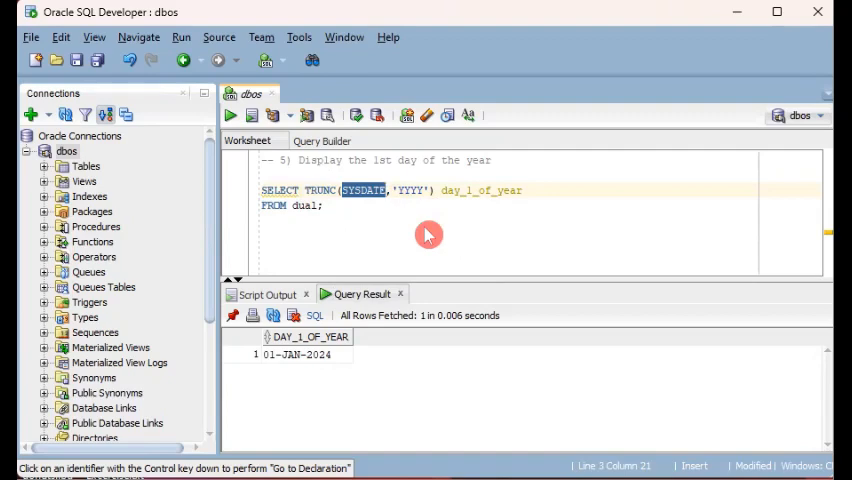
pyautogui.moveTo(284, 392)
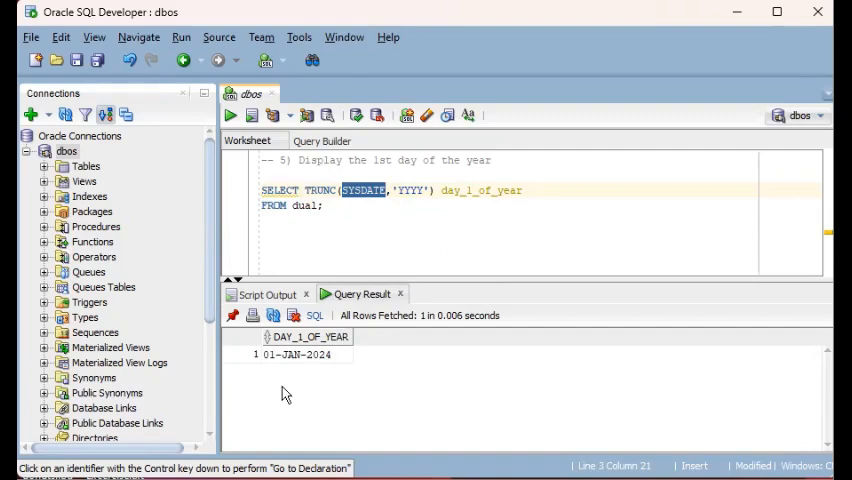
pyautogui.moveTo(562, 202)
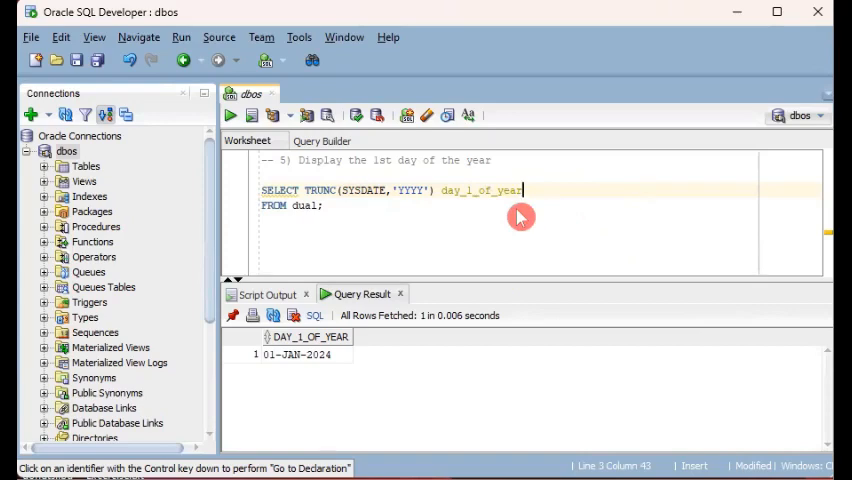
pyautogui.moveTo(348, 164)
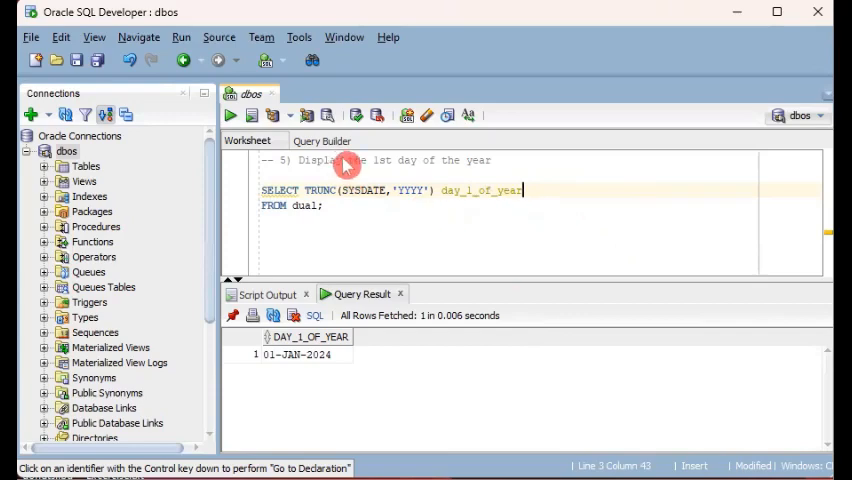